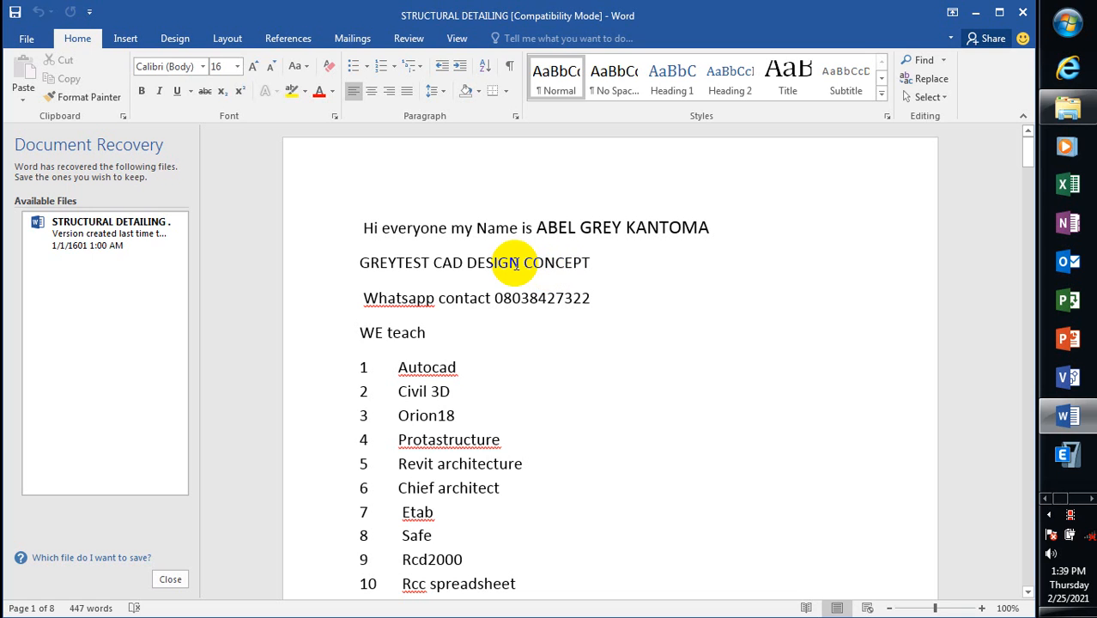
pyautogui.moveTo(517, 249)
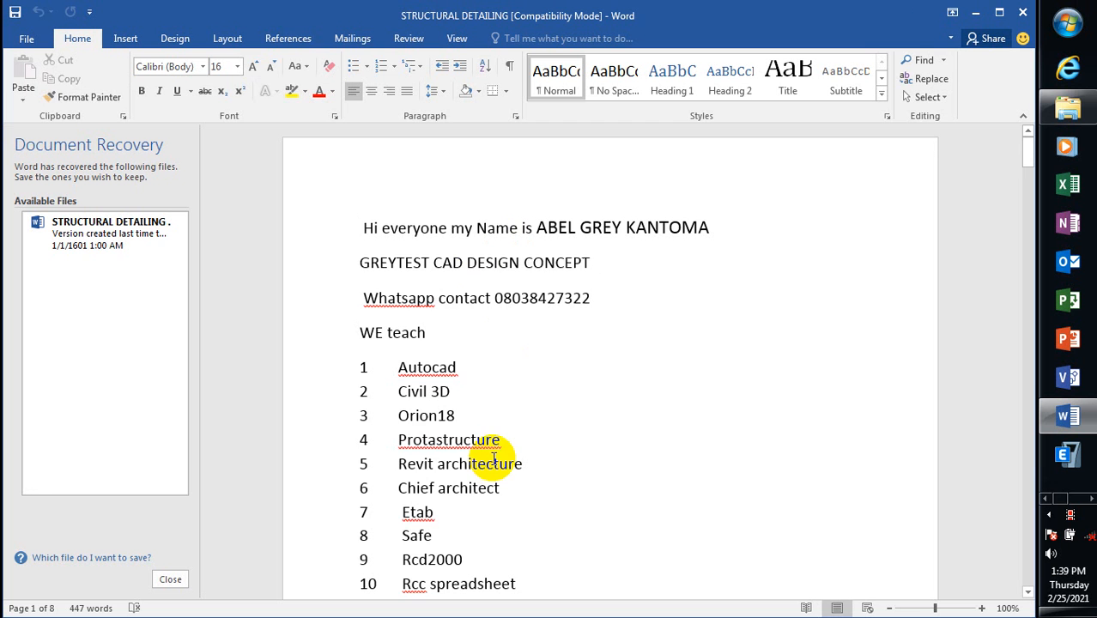
# Step: Scroll through the mosque_design model to look over its five storeys
pyautogui.scroll(-3)
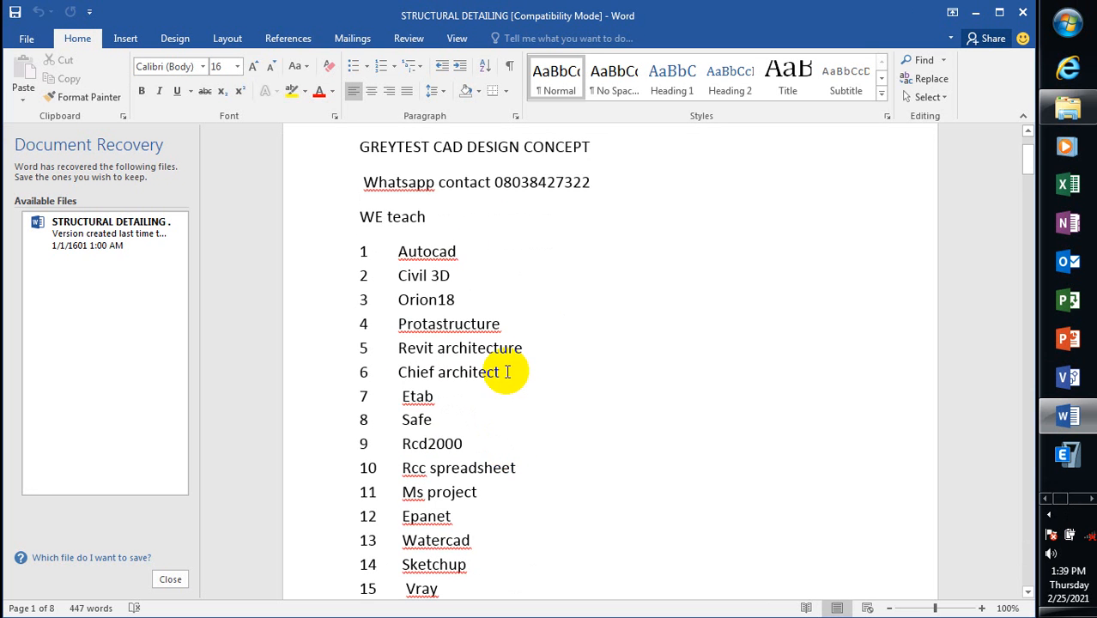
pyautogui.scroll(-3)
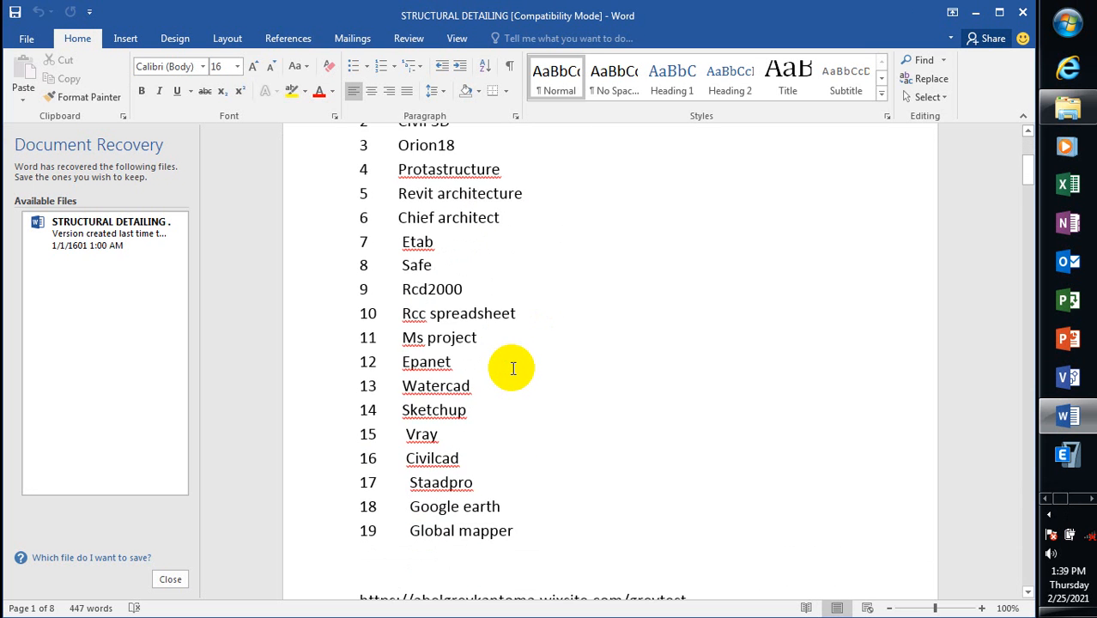
pyautogui.scroll(3)
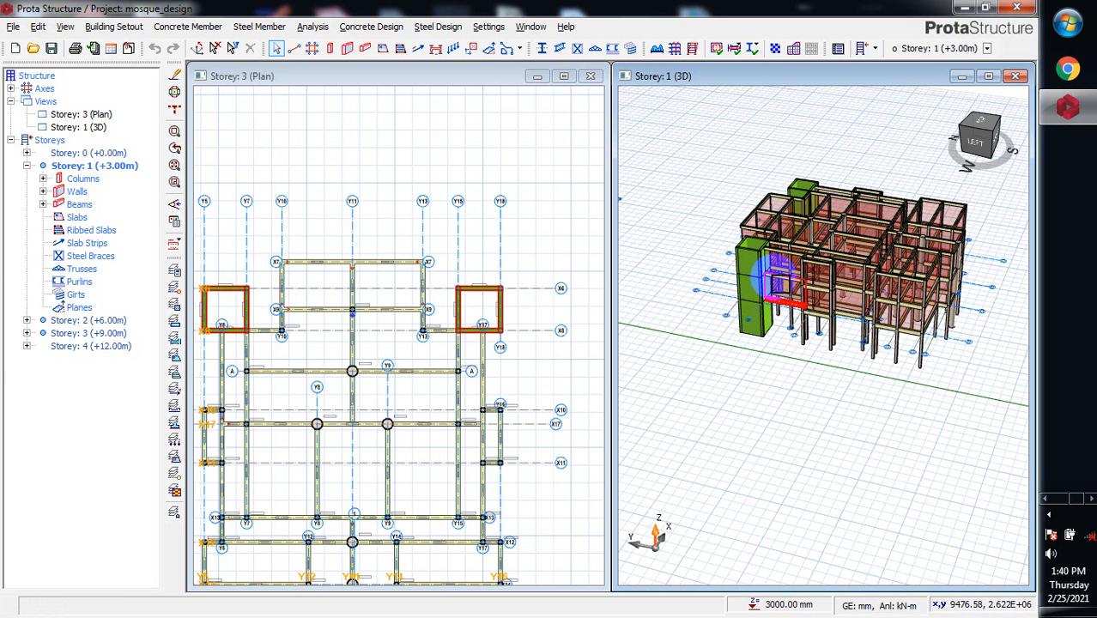
pyautogui.moveTo(773, 288)
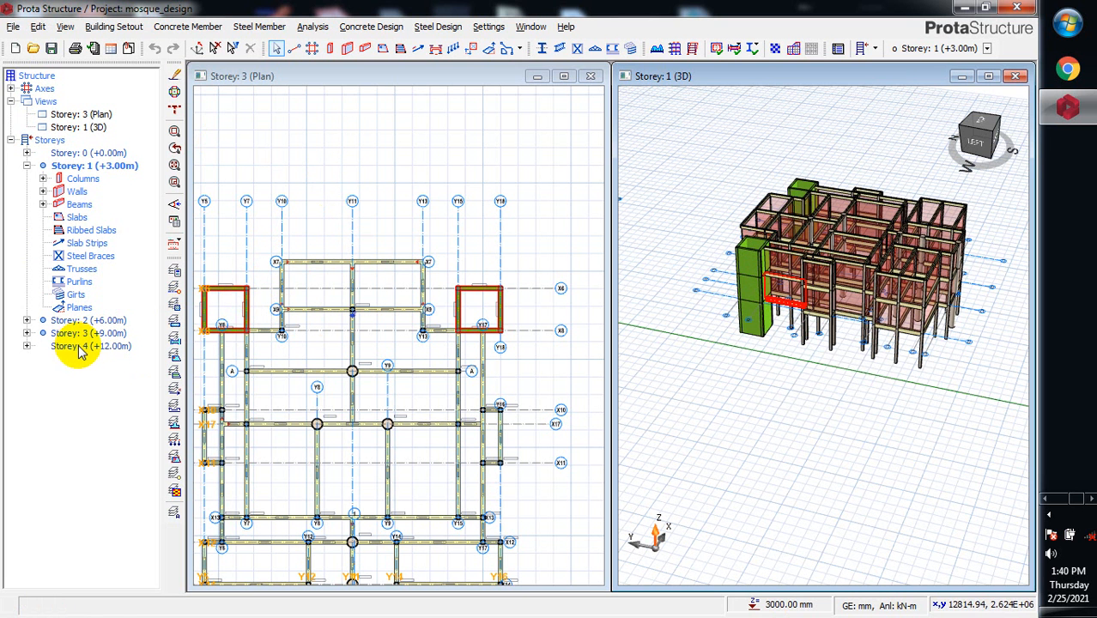
# Step: Make Storey 3 (+9.00m) the current storey using Select Storey
pyautogui.click(86, 346)
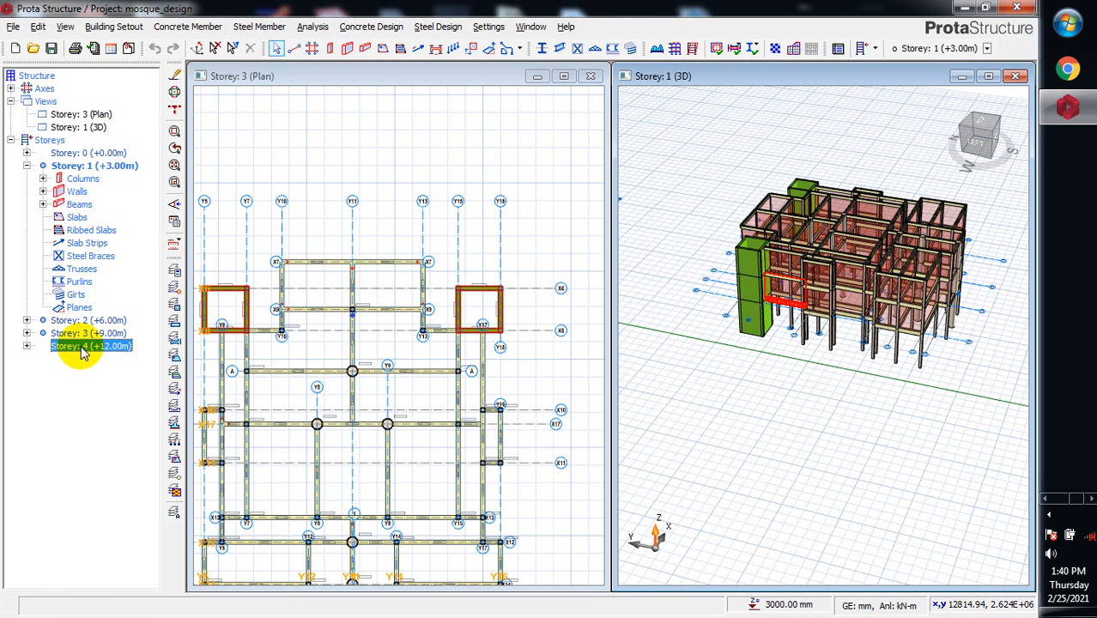
pyautogui.rightClick(82, 348)
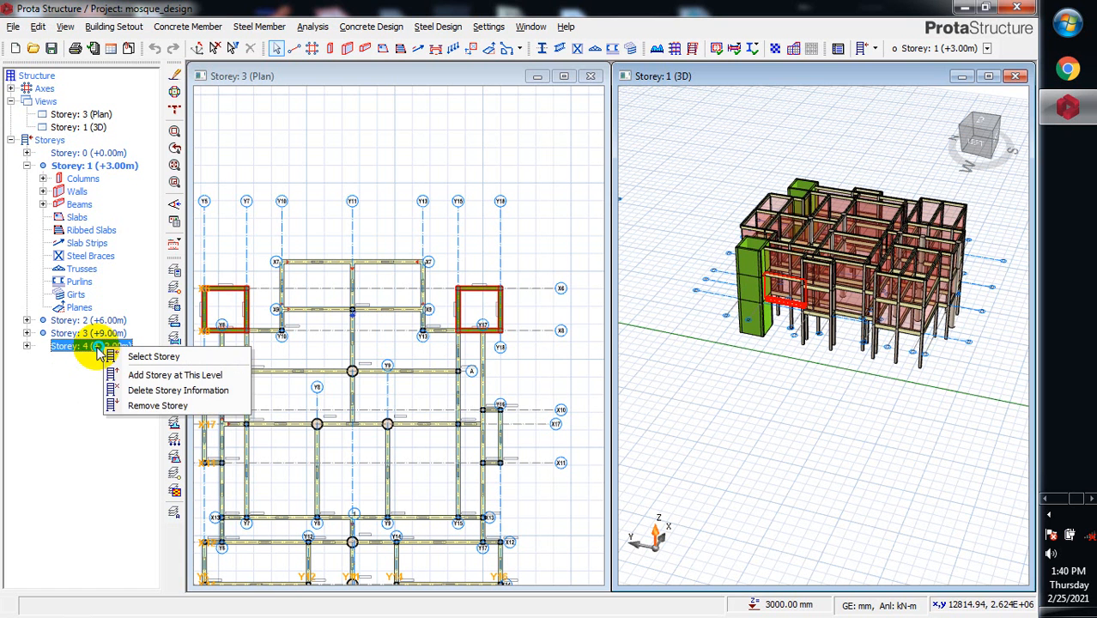
pyautogui.click(158, 406)
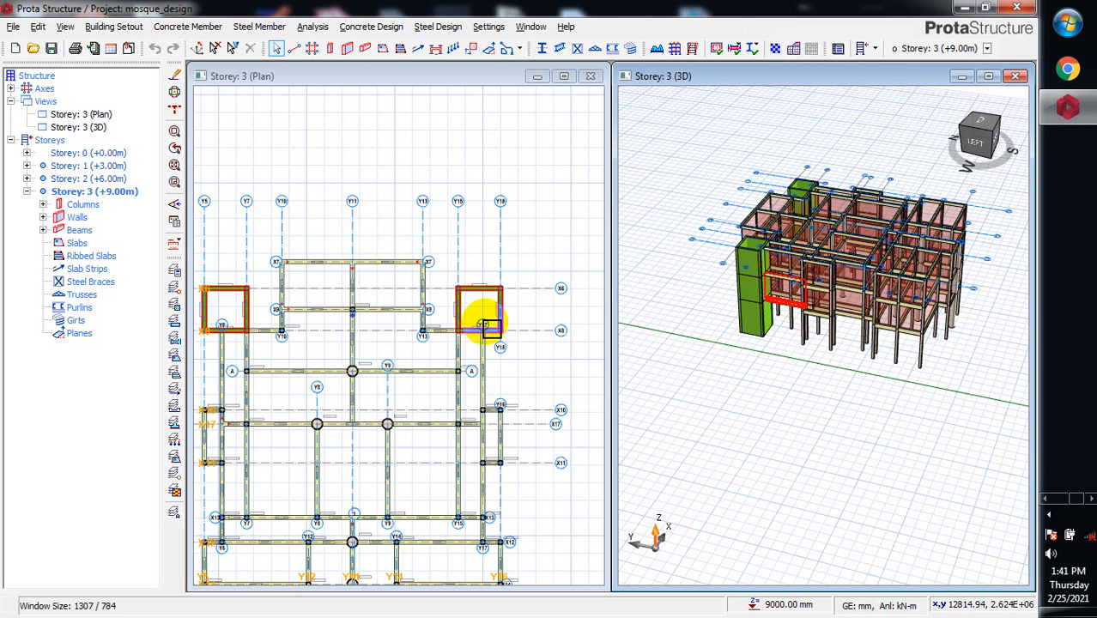
pyautogui.moveTo(481, 309)
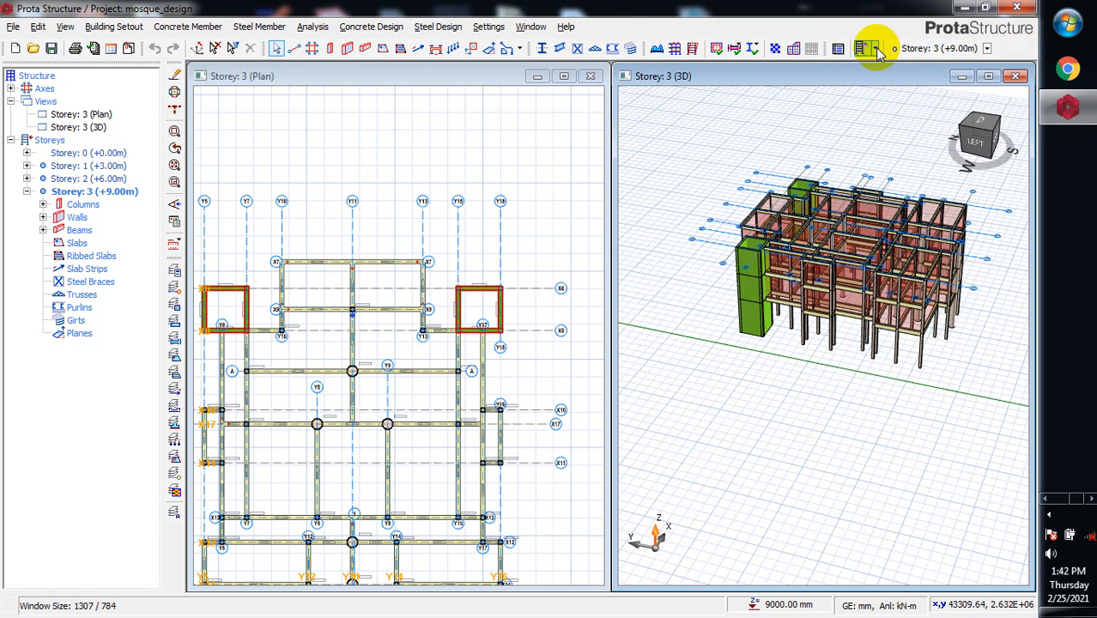
# Step: Open the Add Storey dialog showing the Total No. of Storeys field
pyautogui.click(870, 48)
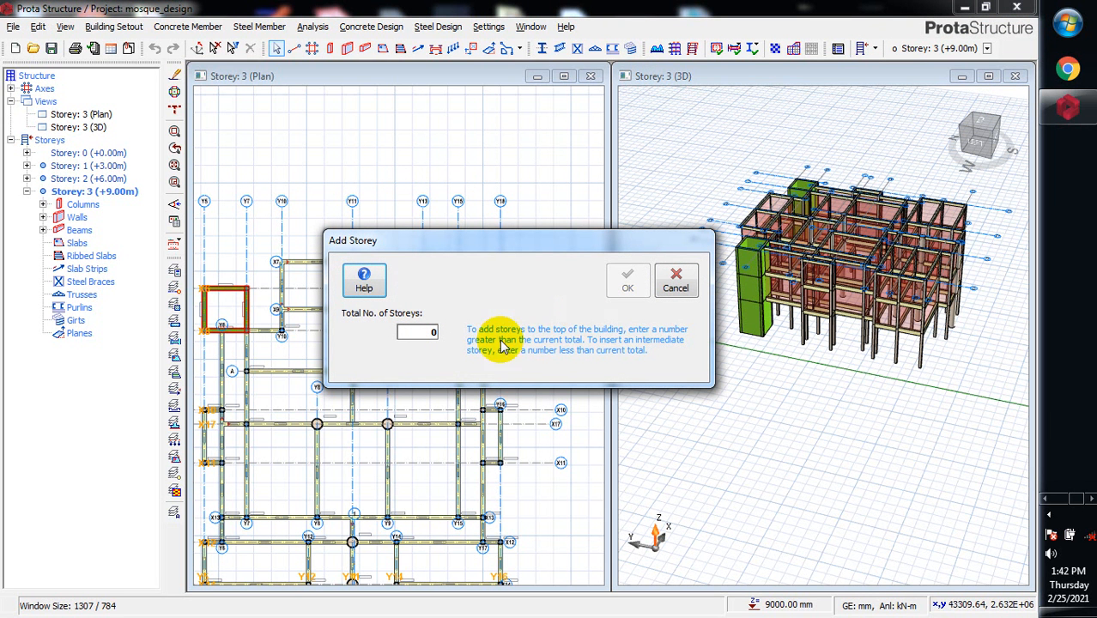
pyautogui.moveTo(496, 355)
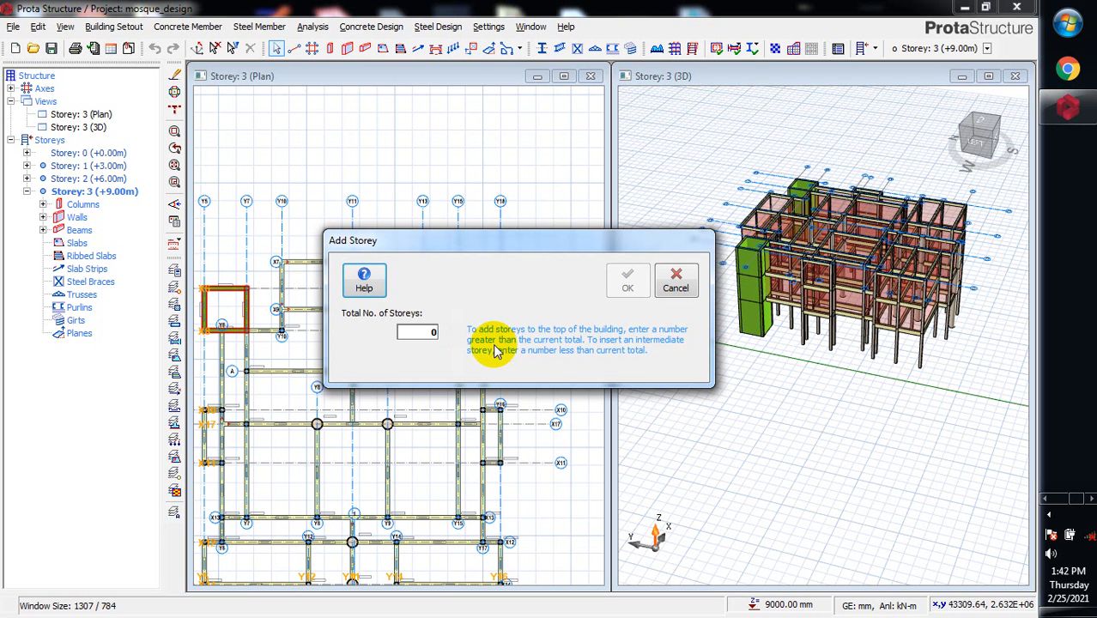
pyautogui.moveTo(550, 367)
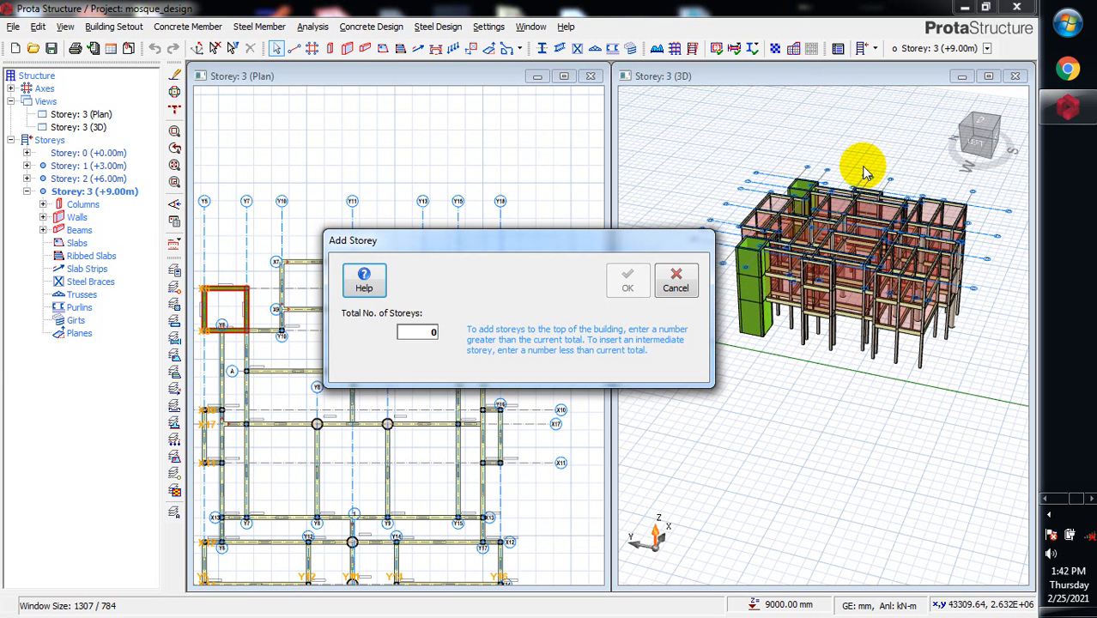
pyautogui.moveTo(1013, 395)
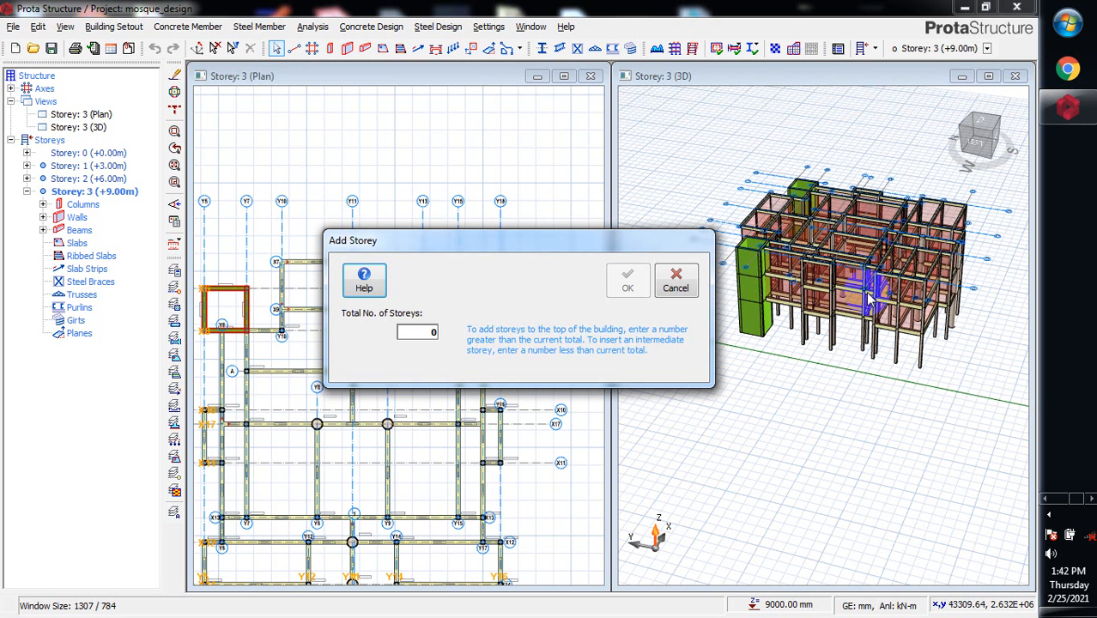
pyautogui.moveTo(844, 294)
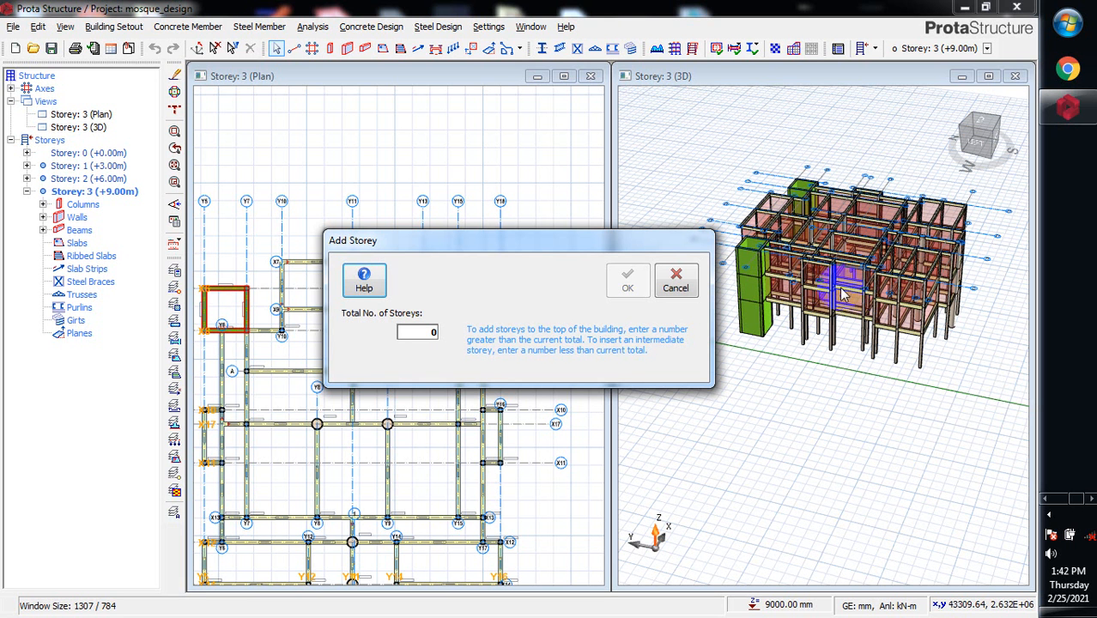
pyautogui.moveTo(829, 292)
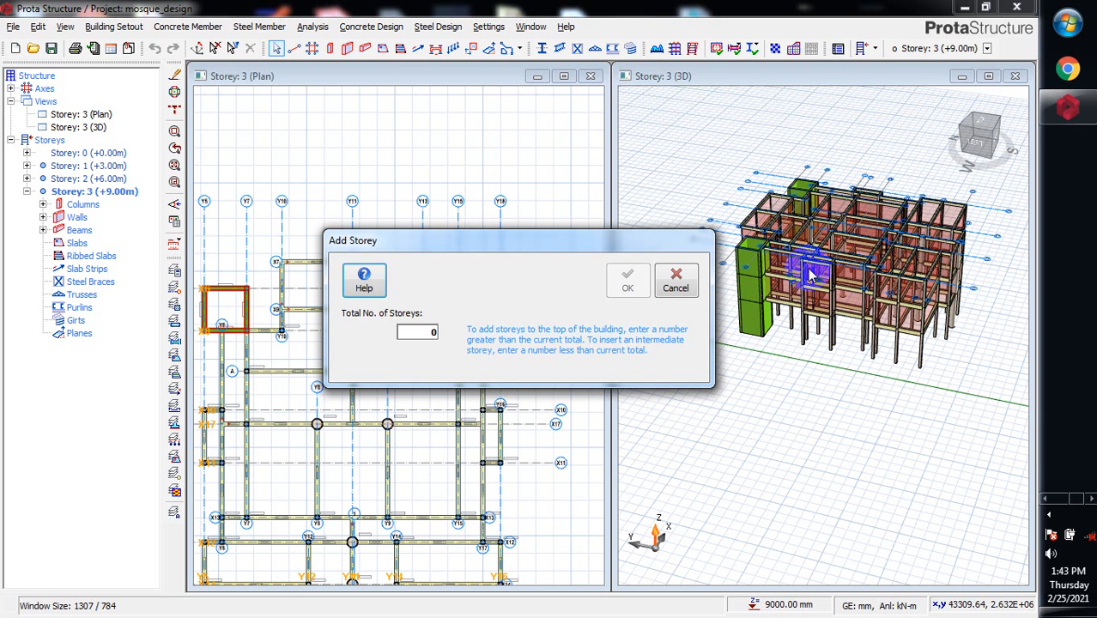
pyautogui.moveTo(917, 315)
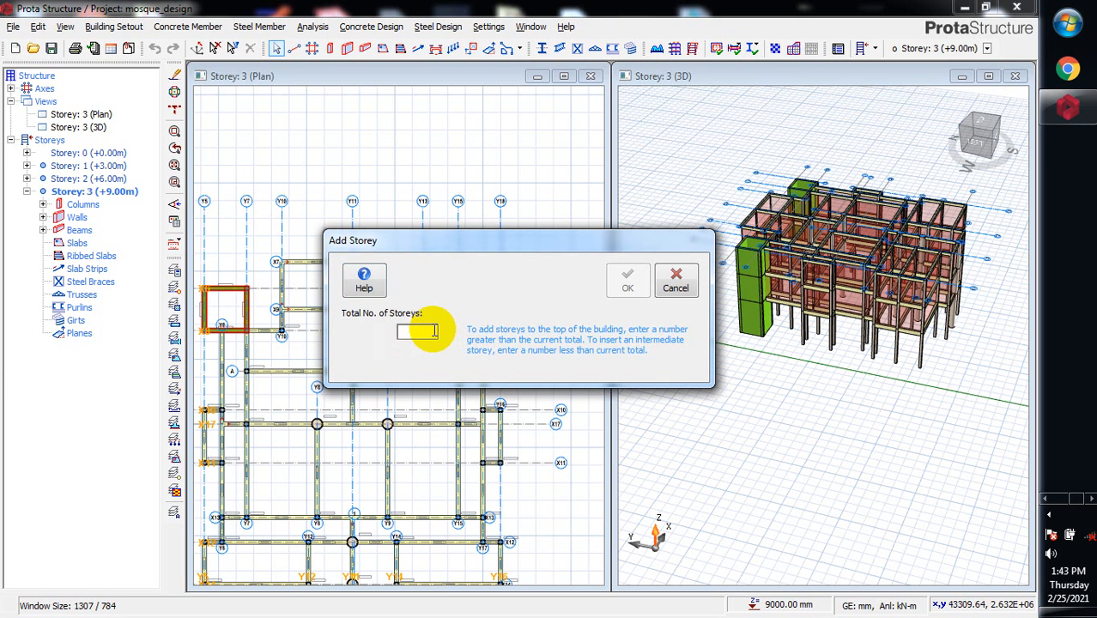
pyautogui.write('2')
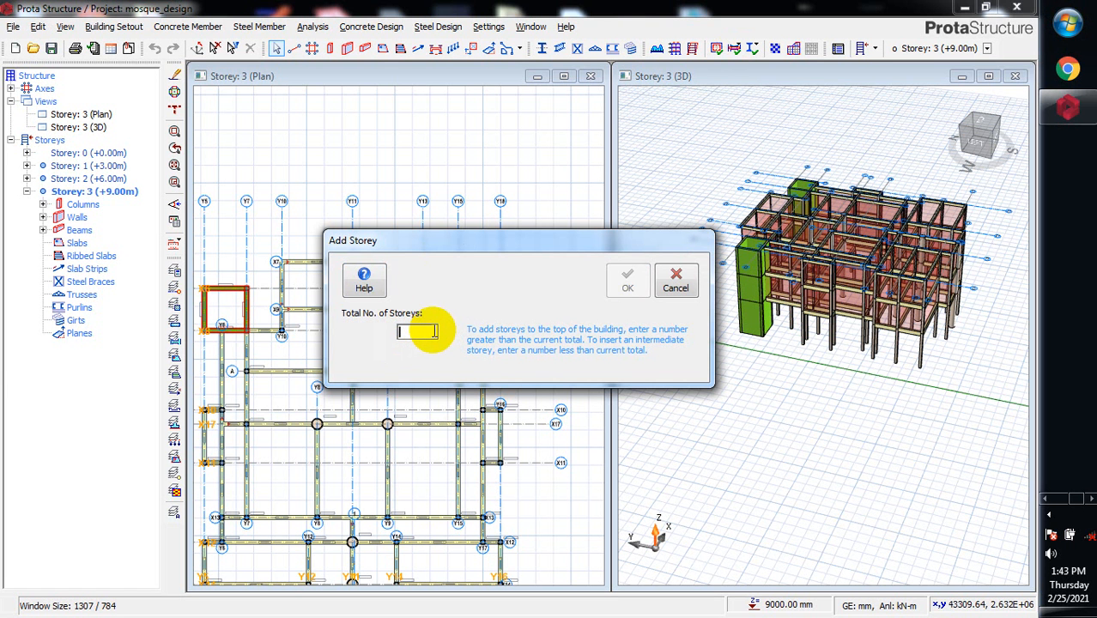
pyautogui.write('3')
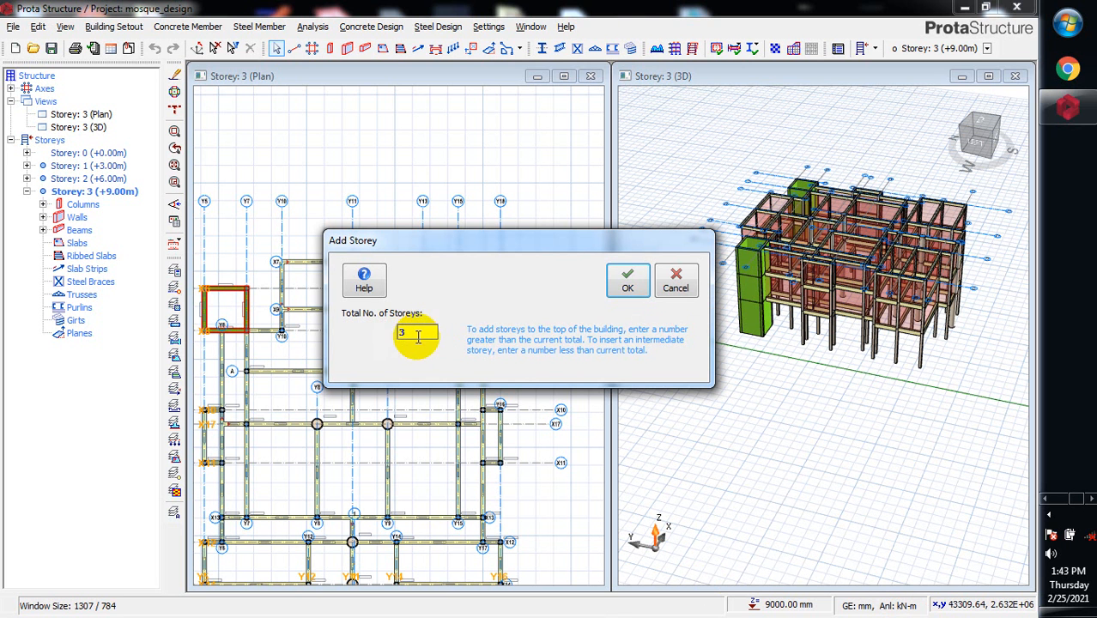
pyautogui.moveTo(644, 313)
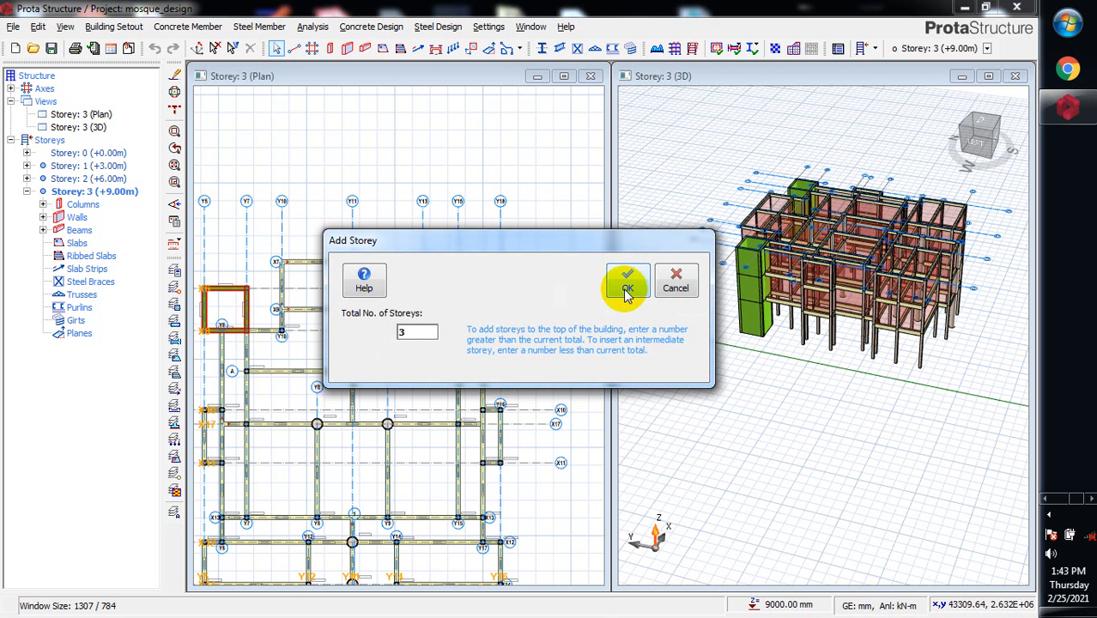
pyautogui.click(627, 286)
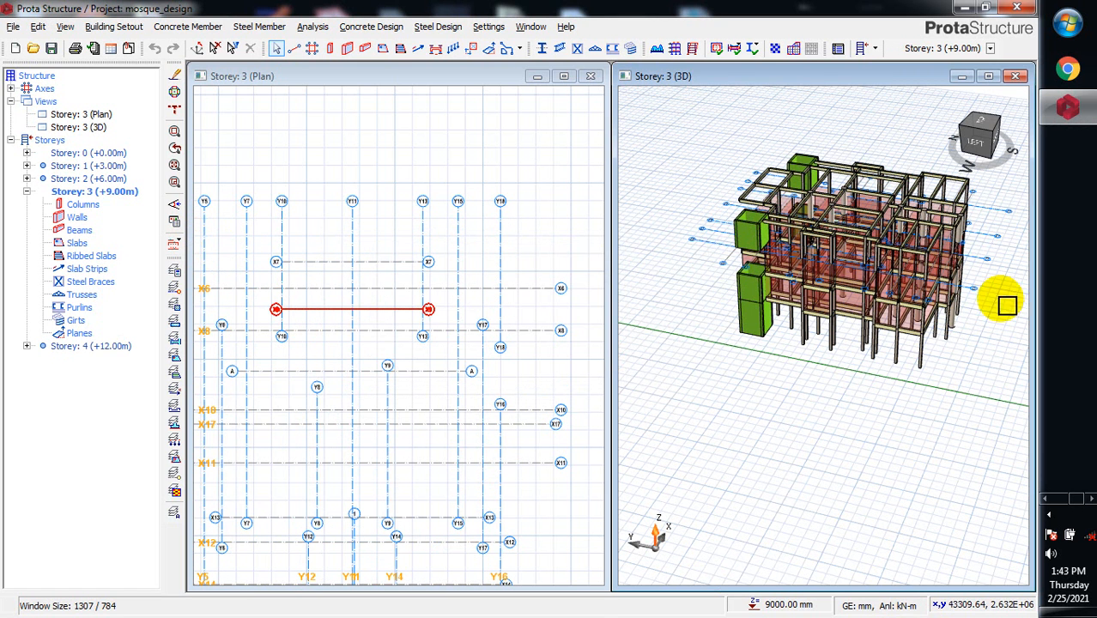
pyautogui.moveTo(1009, 304); pyautogui.dragTo(936, 275)
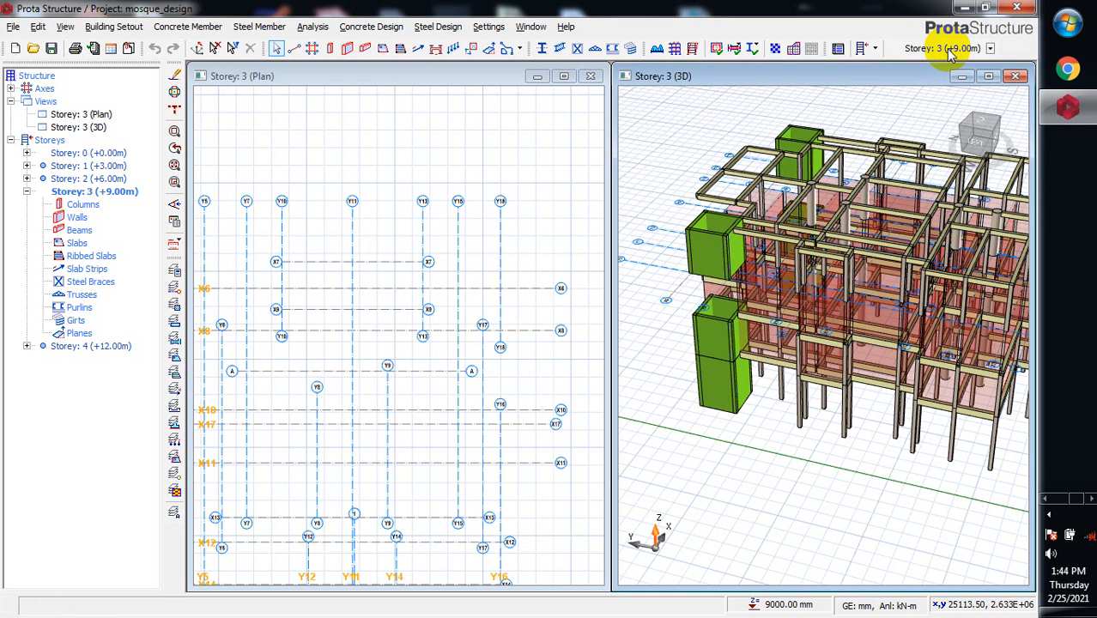
# Step: Insert Storey 5 at +15.00m by confirming a total of 5 storeys
pyautogui.click(861, 48)
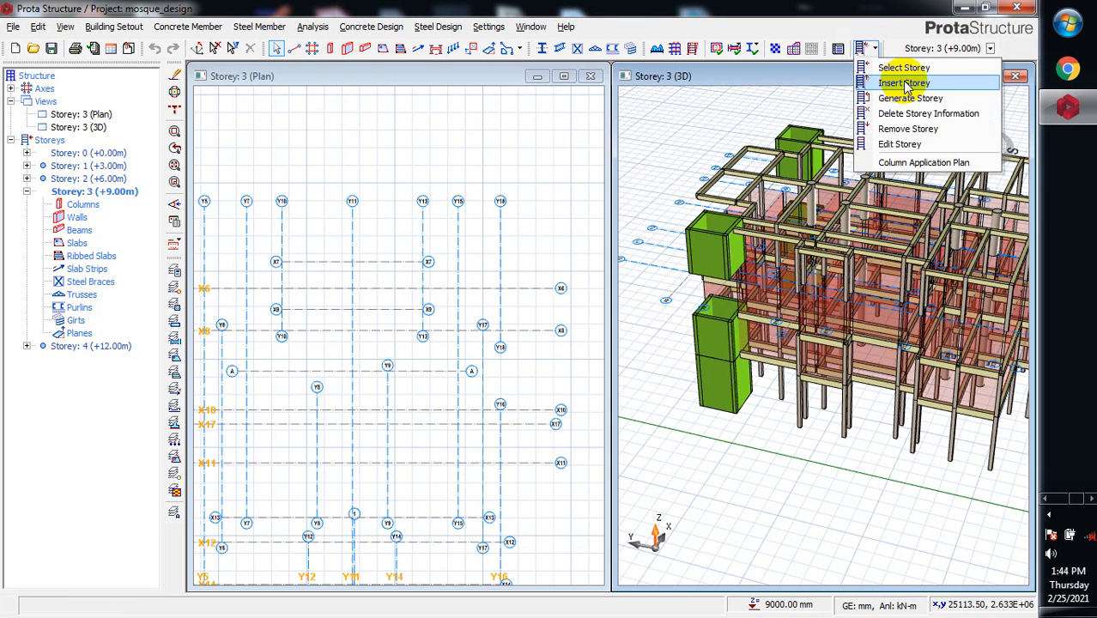
pyautogui.click(907, 81)
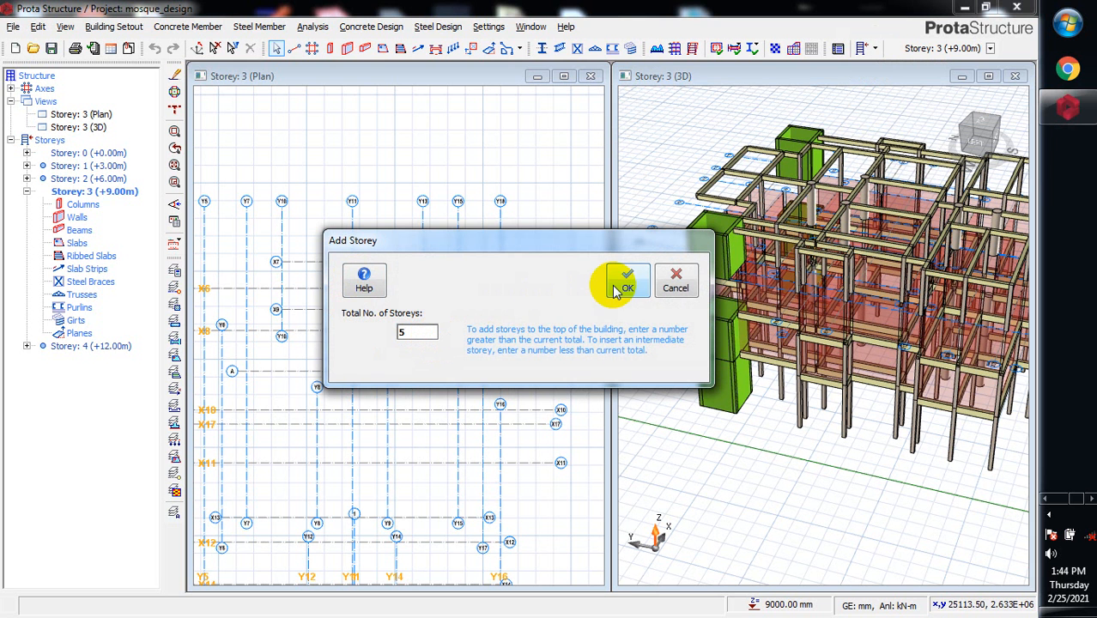
pyautogui.click(627, 284)
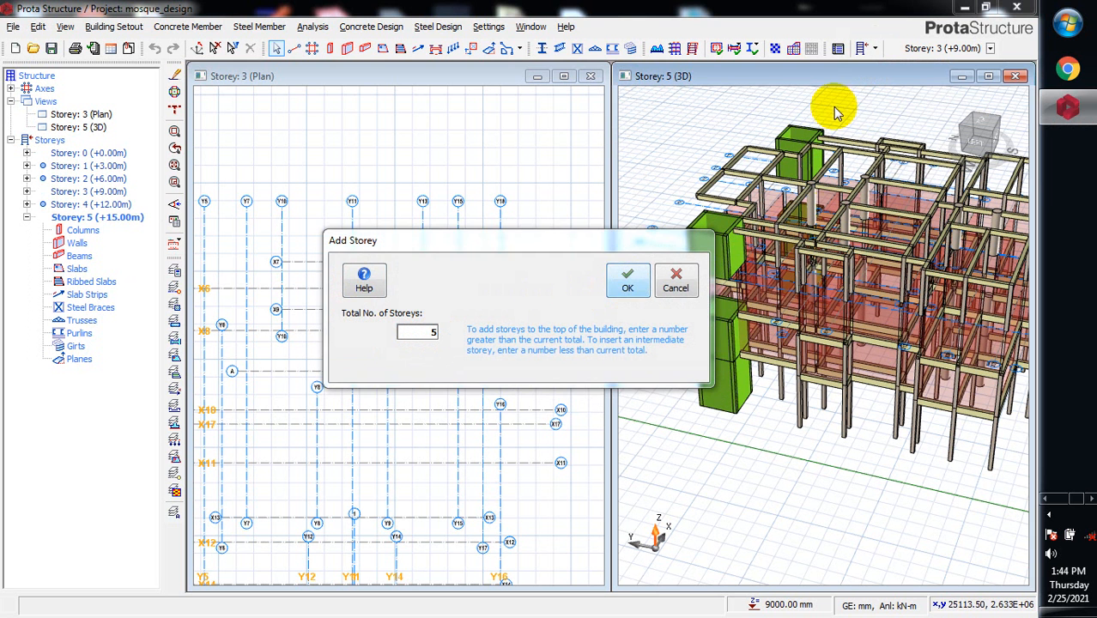
pyautogui.click(627, 281)
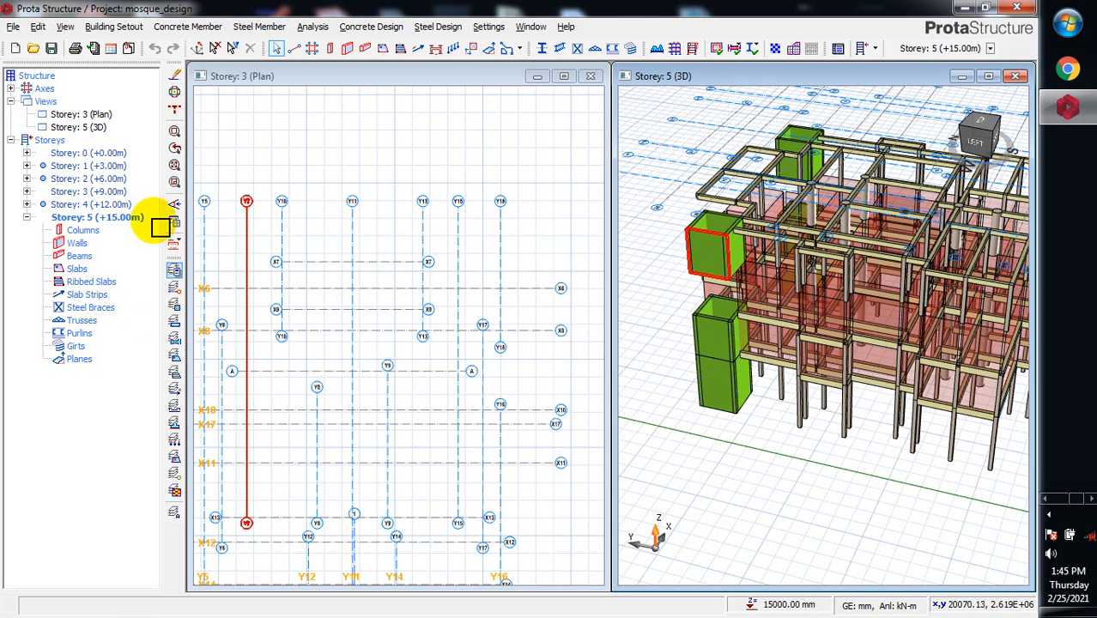
# Step: Step through the storeys and activate Storey 4 (+12.00m) to show its walls
pyautogui.click(77, 190)
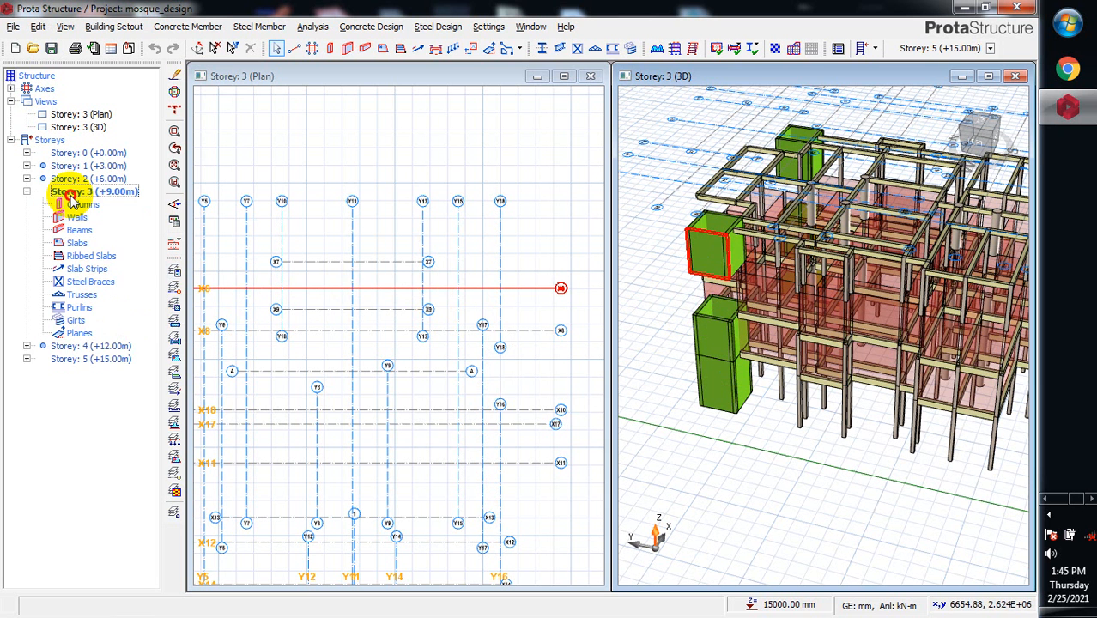
pyautogui.click(77, 190)
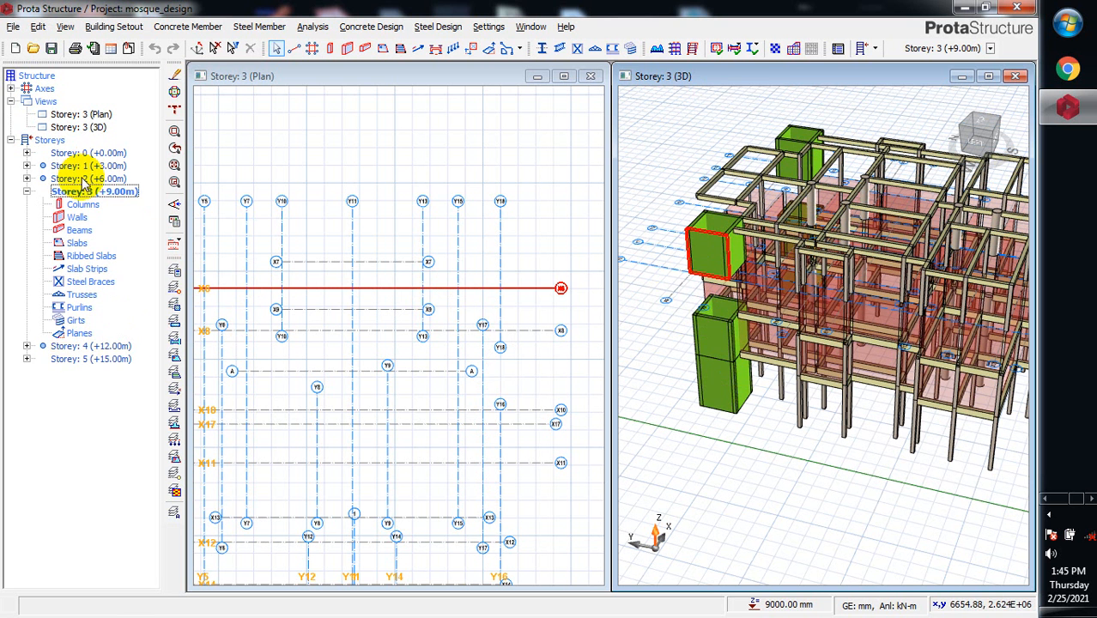
pyautogui.click(82, 178)
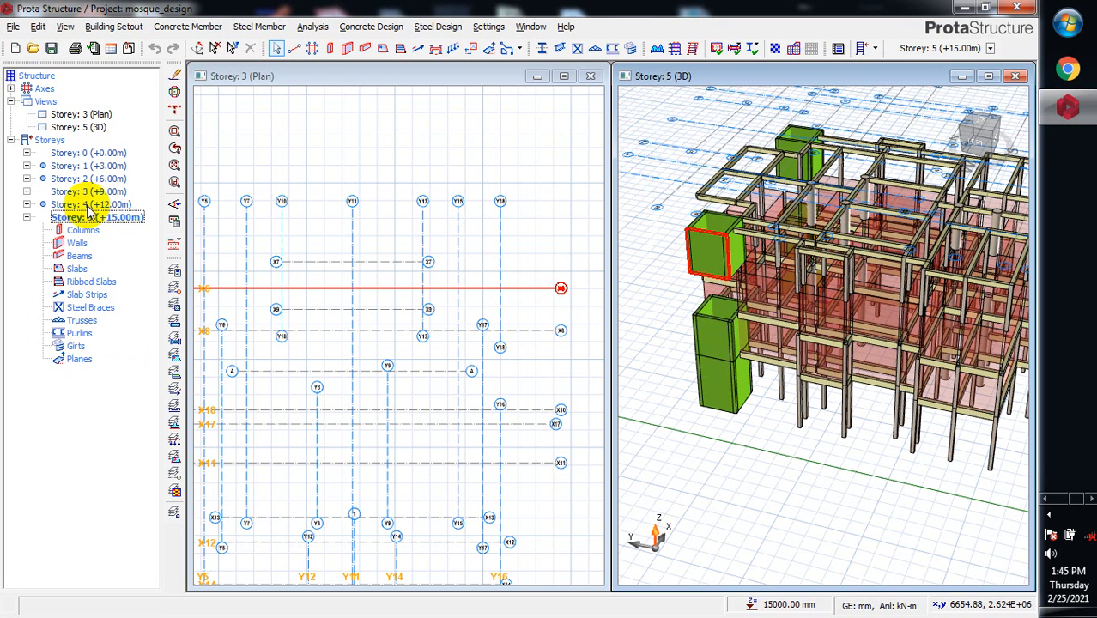
pyautogui.click(86, 203)
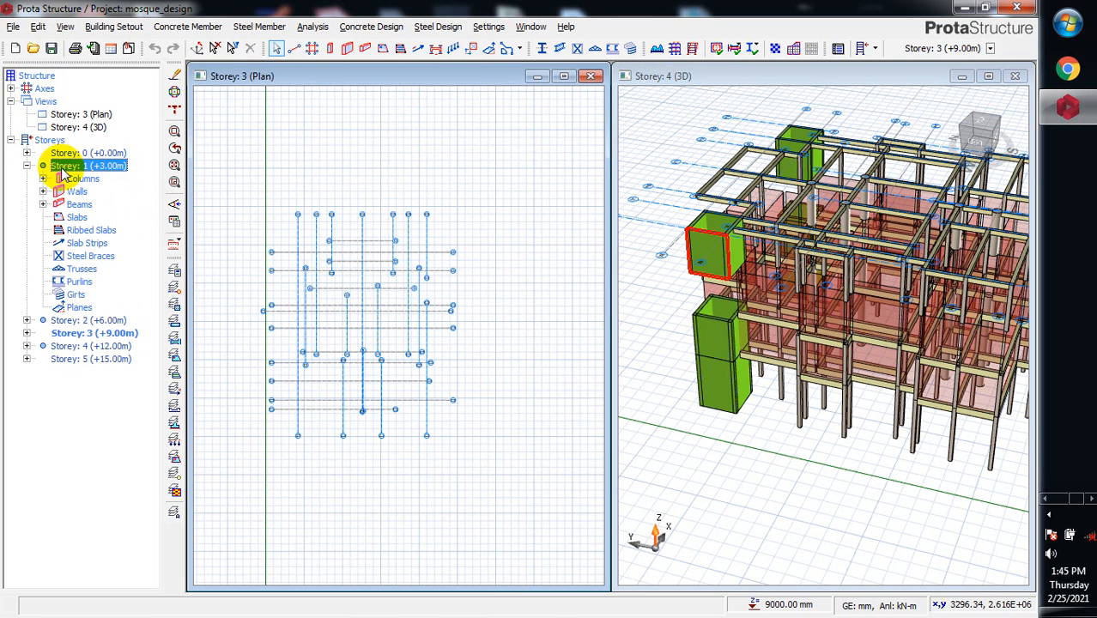
pyautogui.click(73, 153)
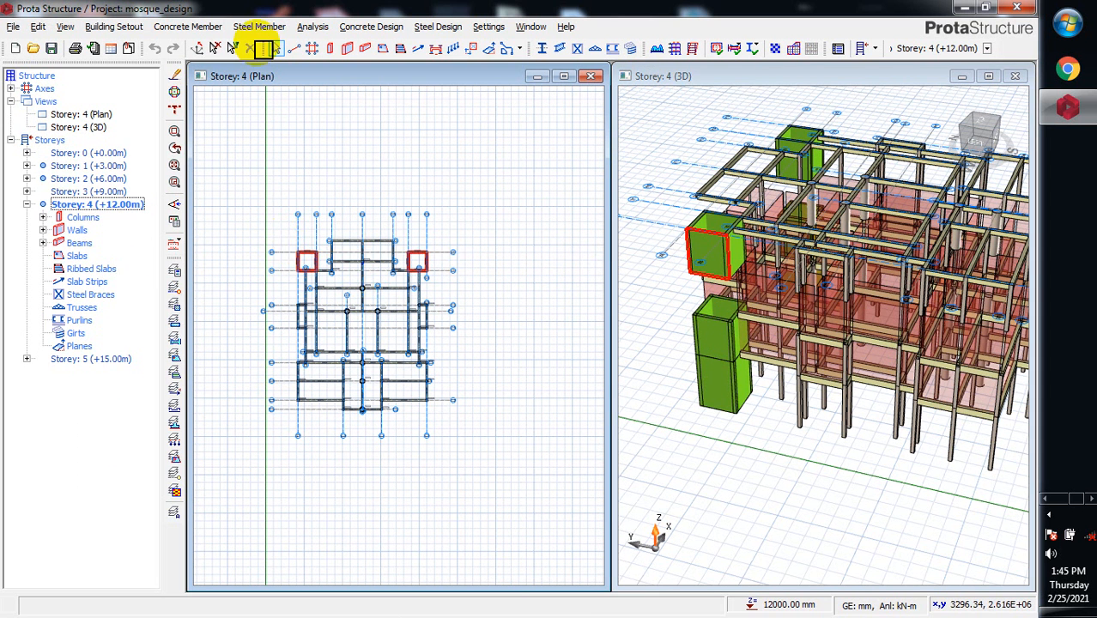
# Step: Filter selection to shear walls only and select Storey 4's eight walls
pyautogui.click(266, 49)
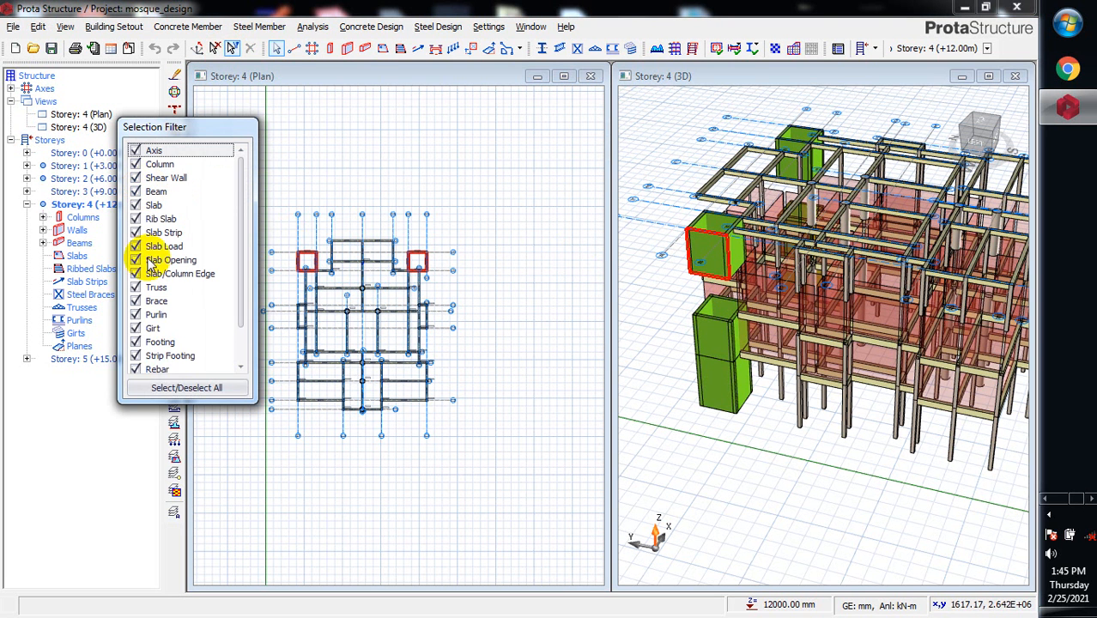
pyautogui.click(187, 388)
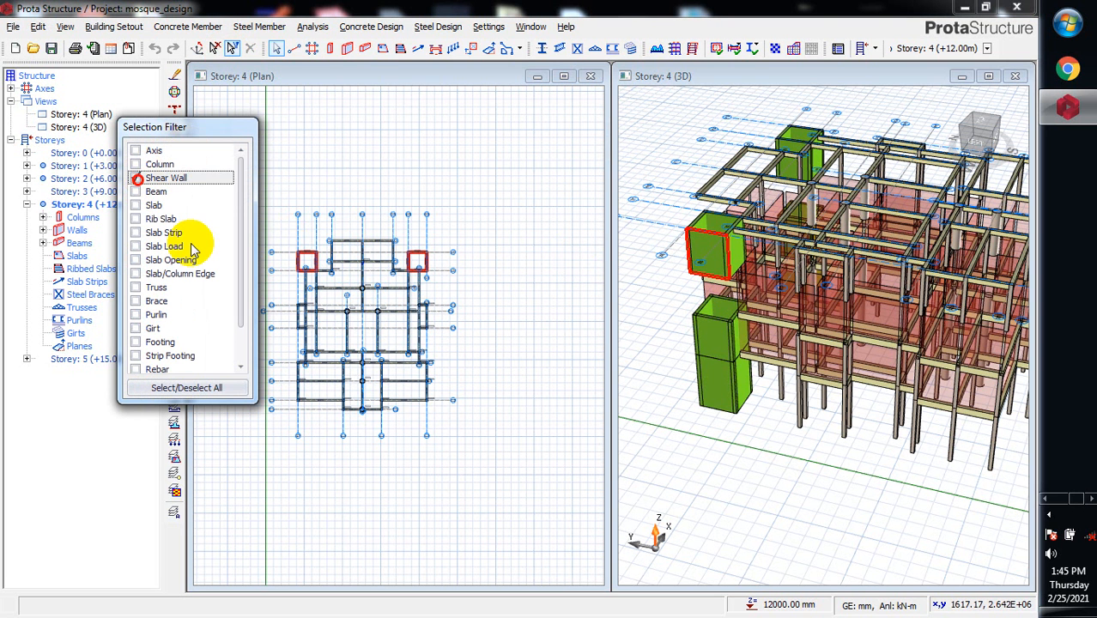
pyautogui.click(136, 178)
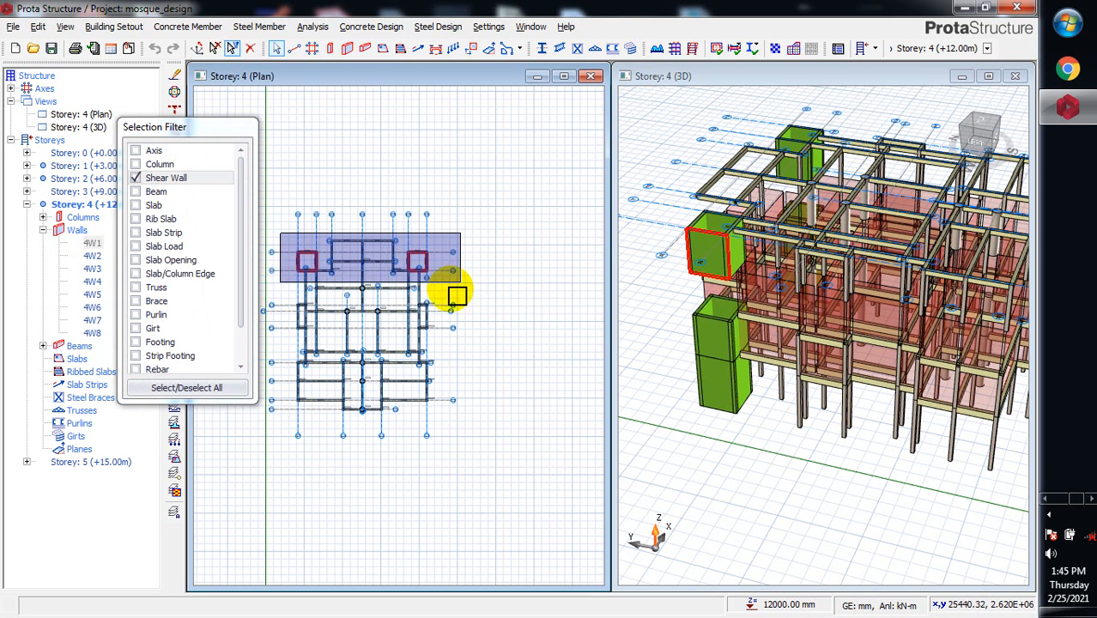
pyautogui.rightClick(446, 292)
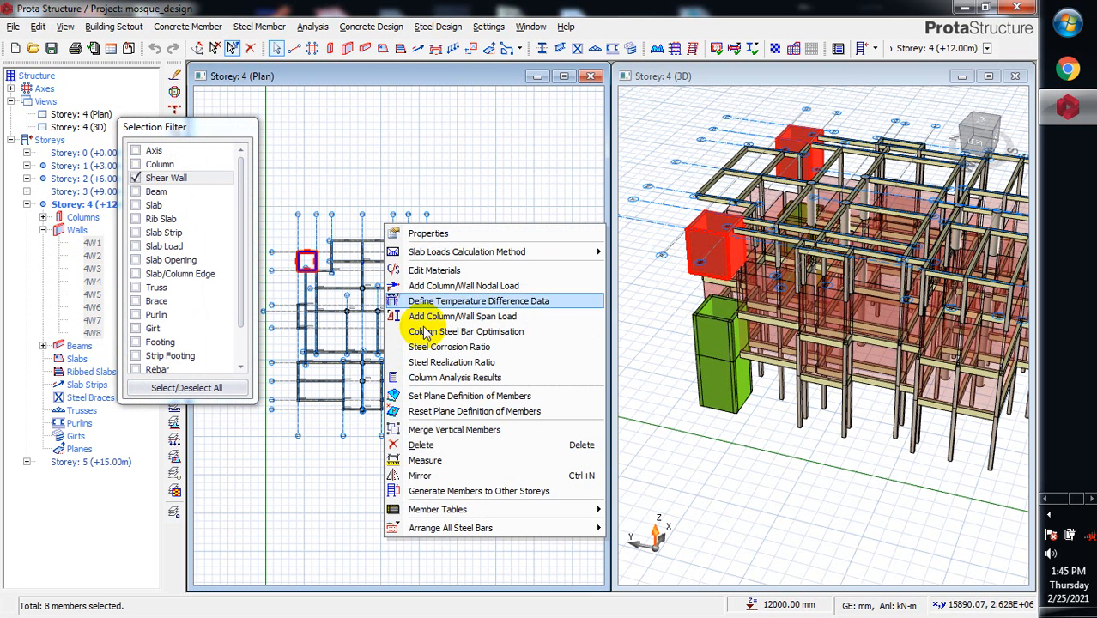
# Step: Generate the selected shear walls onto Storey 5, then close the dialog
pyautogui.click(476, 491)
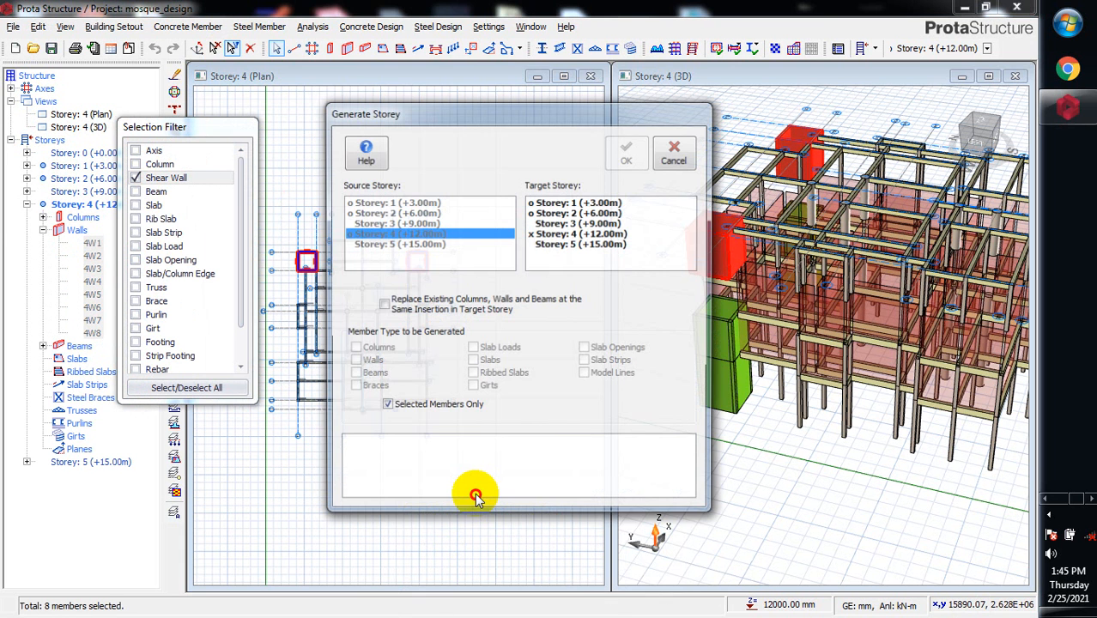
pyautogui.click(593, 244)
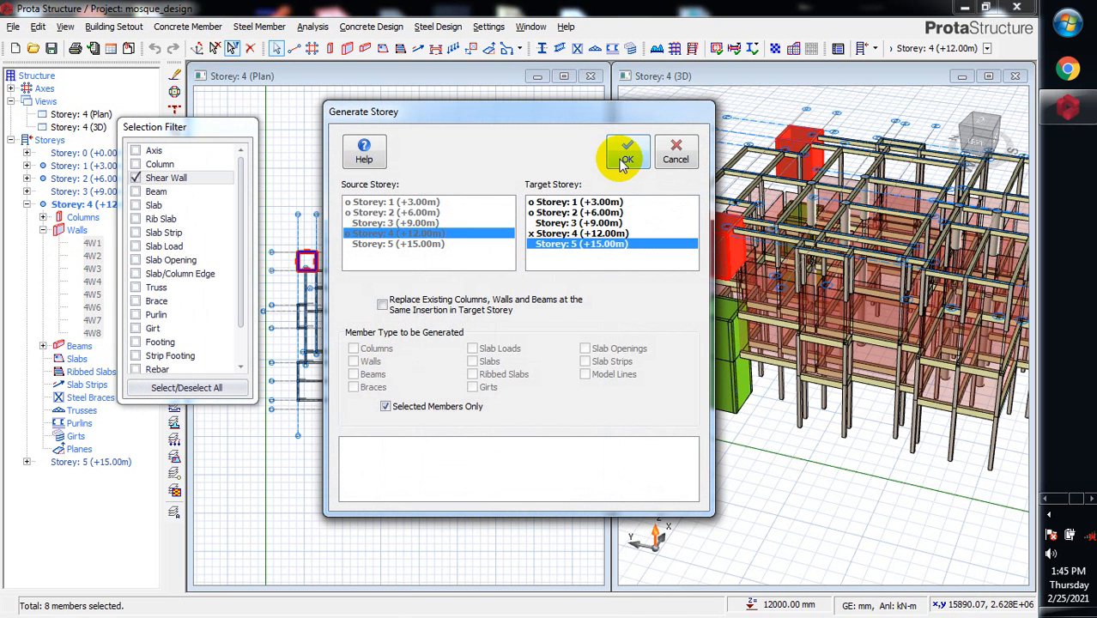
pyautogui.moveTo(665, 334)
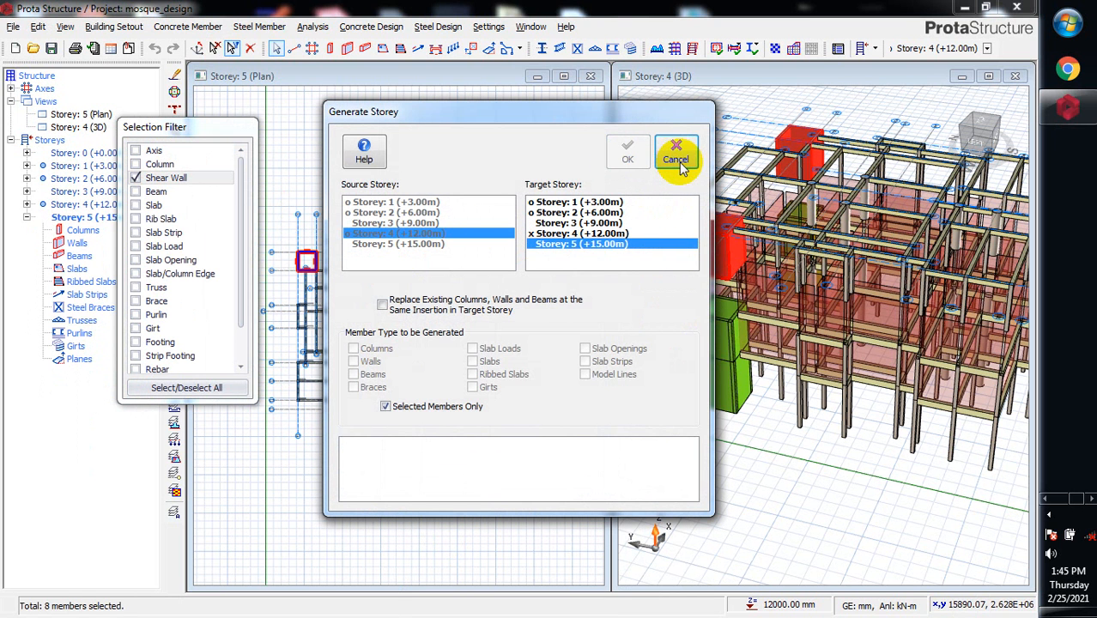
pyautogui.click(677, 159)
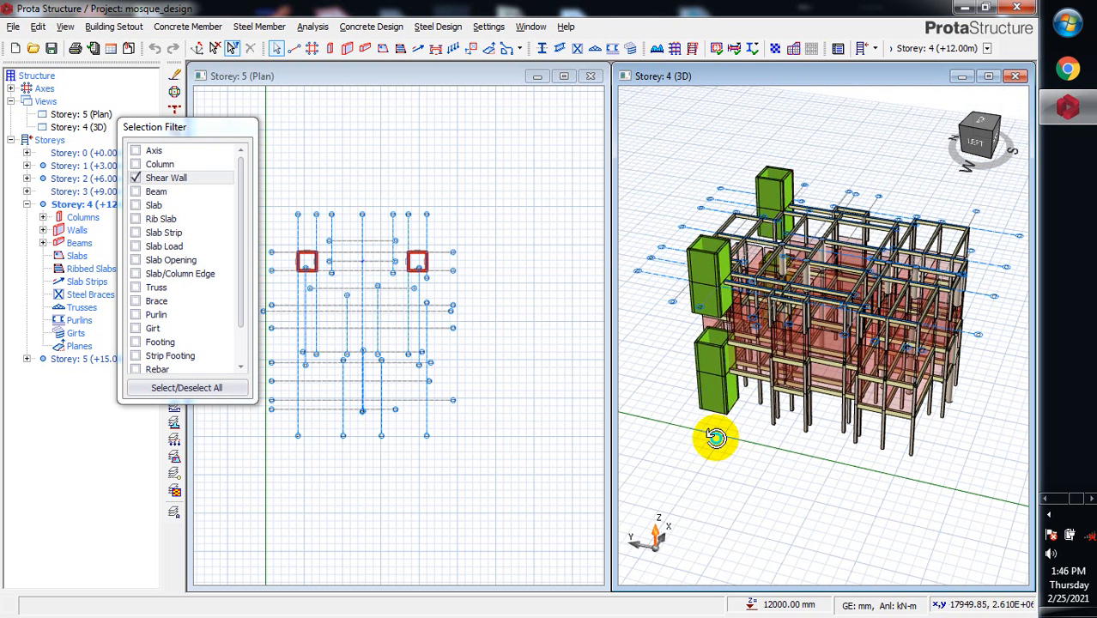
pyautogui.moveTo(716, 438); pyautogui.dragTo(730, 468)
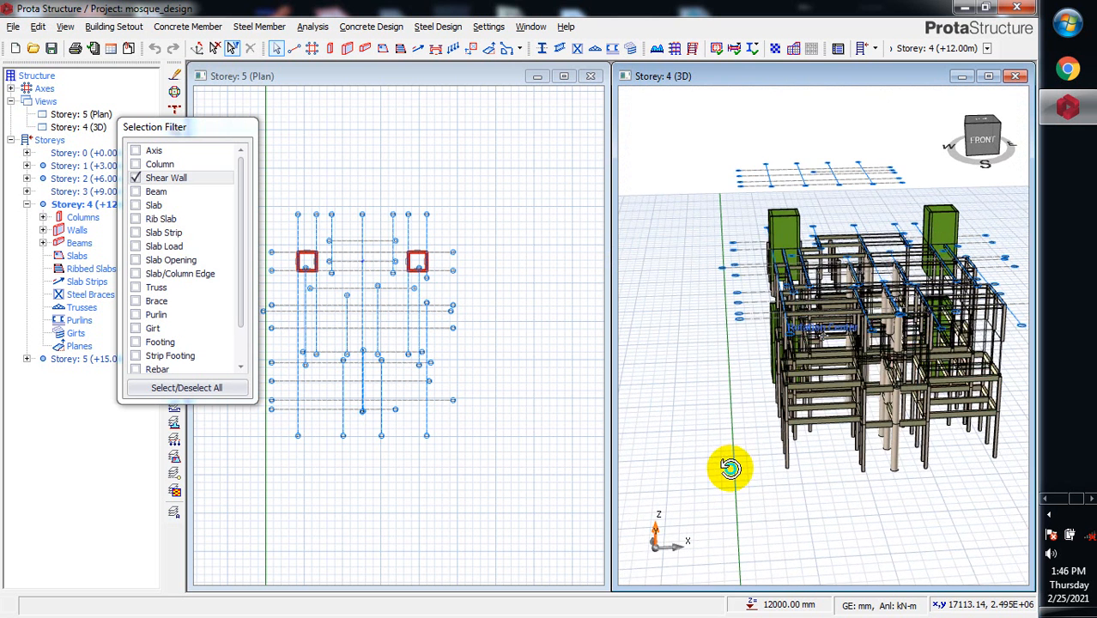